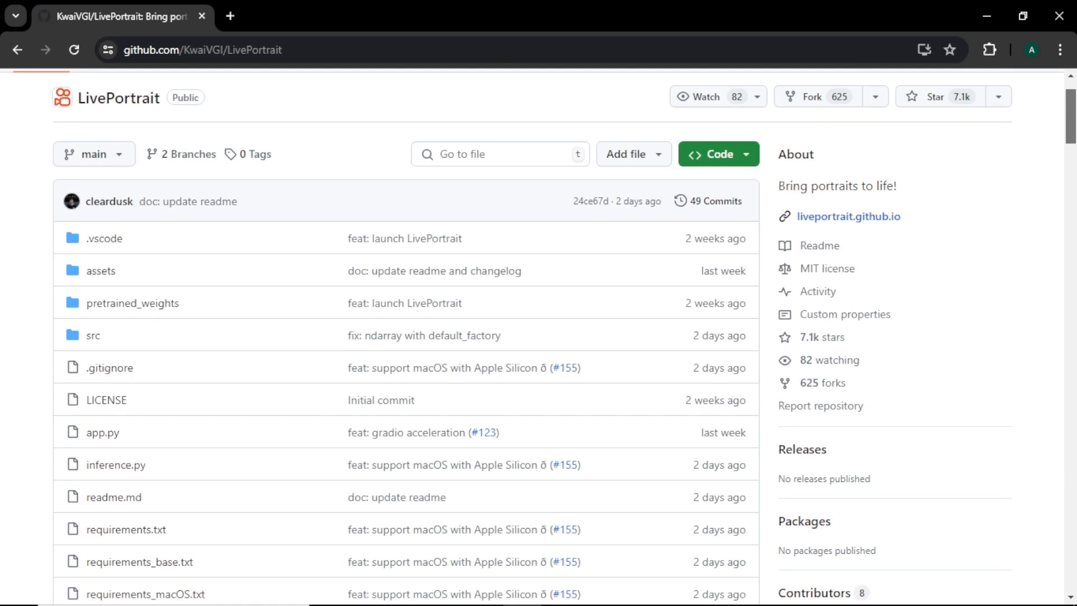
# Reach the Hugging Face Spaces badge in the README and open the KwaiVGI/LivePortrait Space.
pyautogui.scroll(-3)
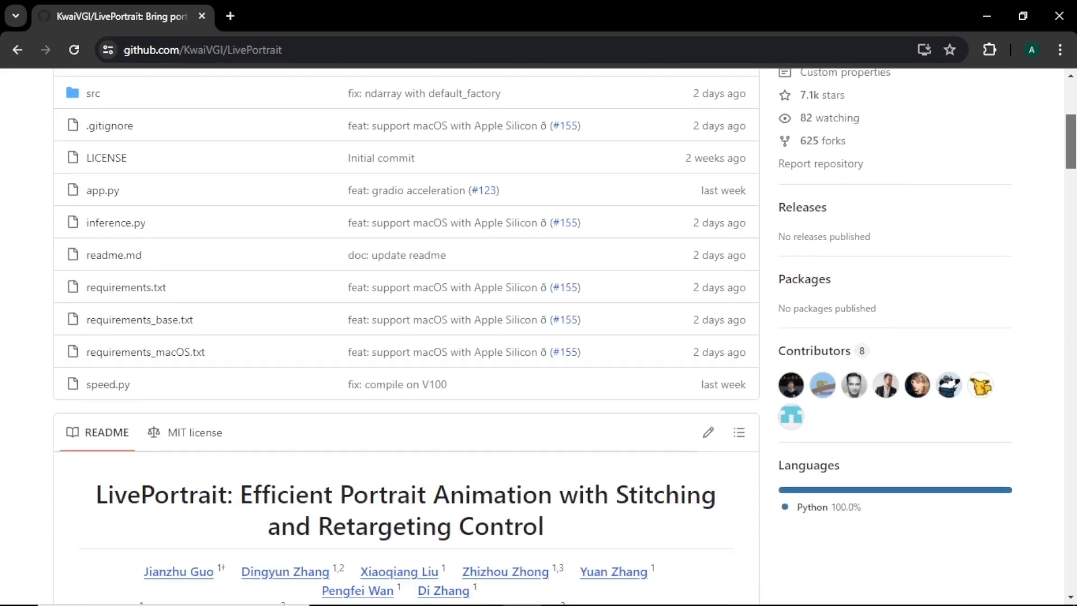
pyautogui.scroll(-3)
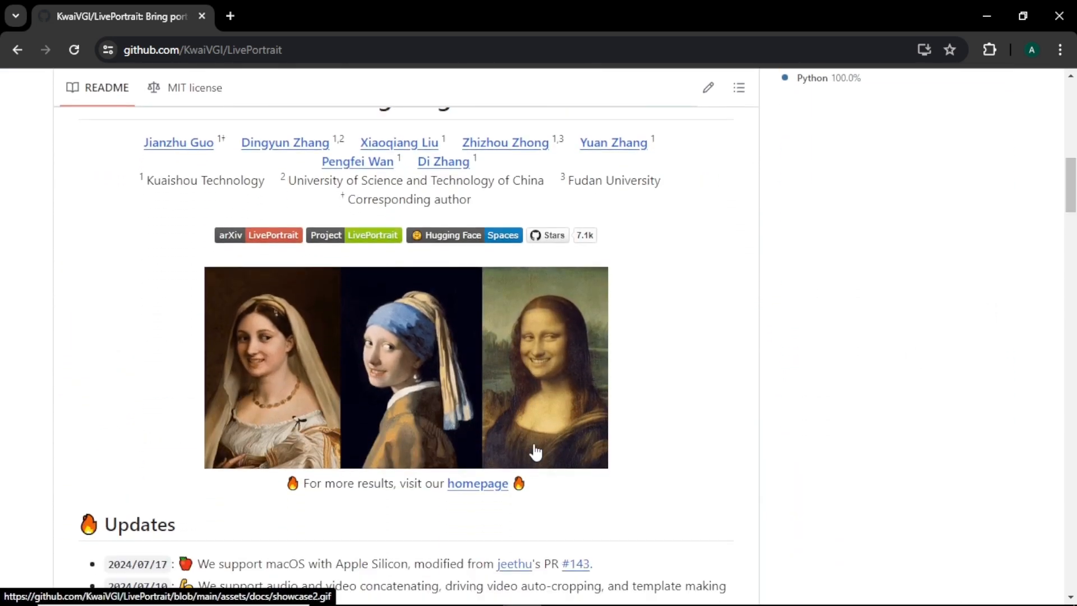
pyautogui.scroll(-3)
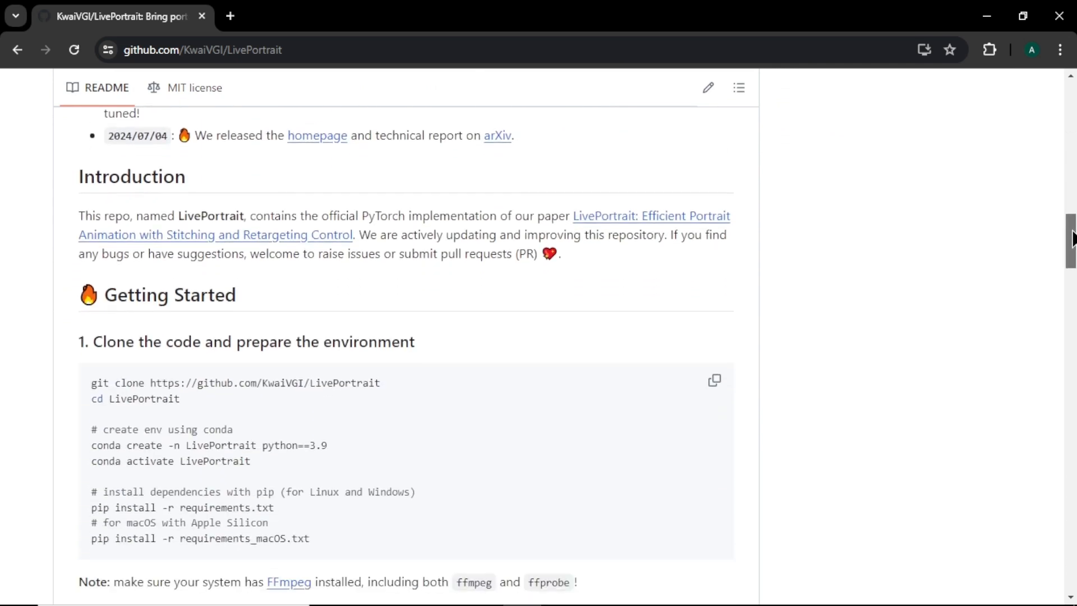
pyautogui.scroll(-3)
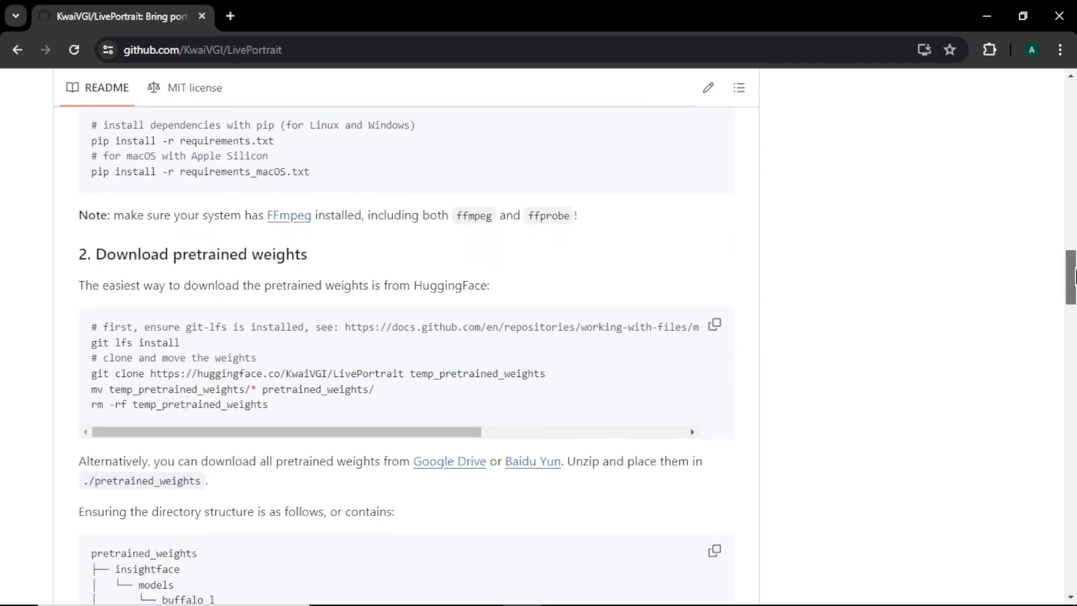
pyautogui.scroll(-3)
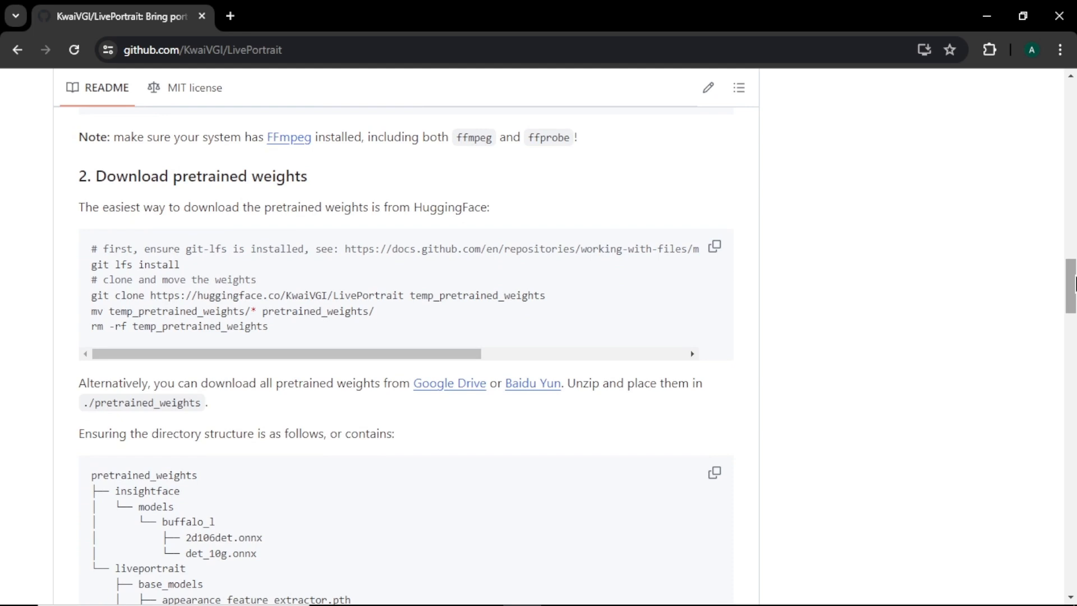
pyautogui.scroll(-3)
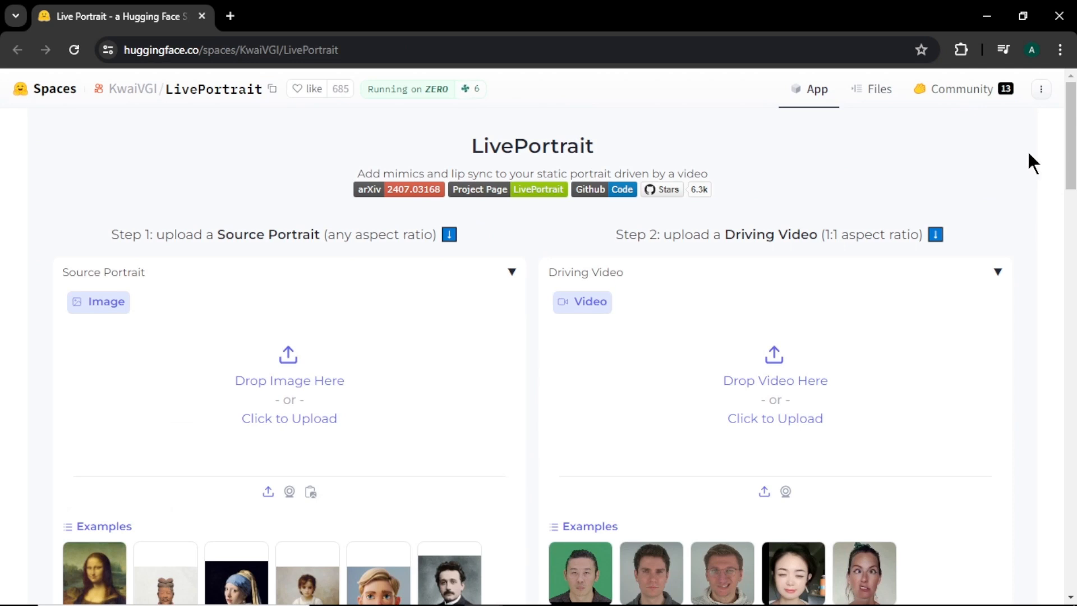
pyautogui.scroll(-3)
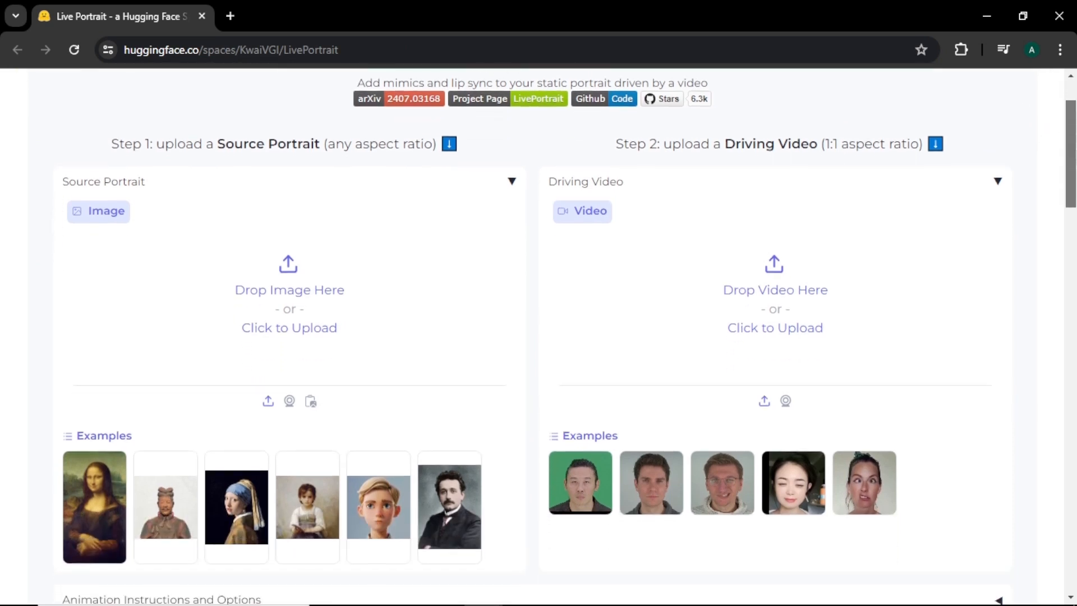
pyautogui.scroll(-3)
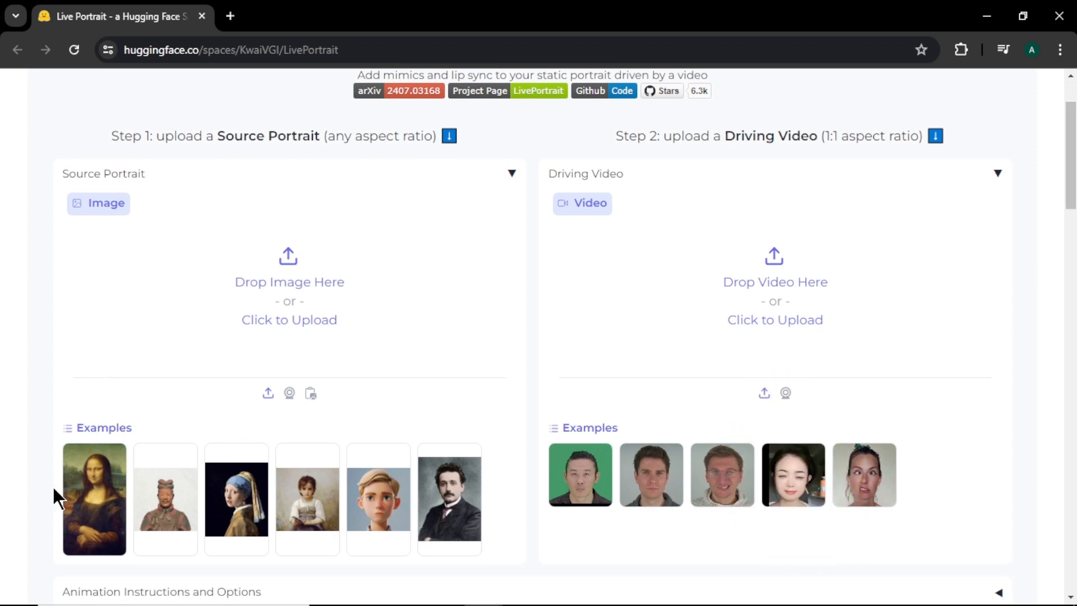
pyautogui.click(449, 498)
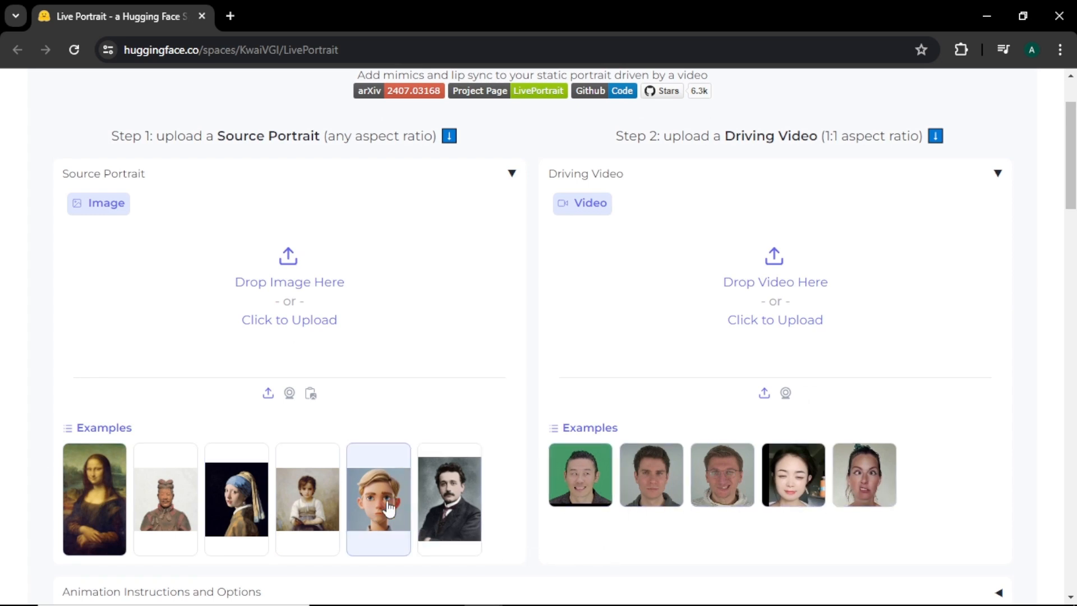
# Pick the cartoon boy example as source portrait and the young woman example as driving video, previewing it.
pyautogui.click(378, 498)
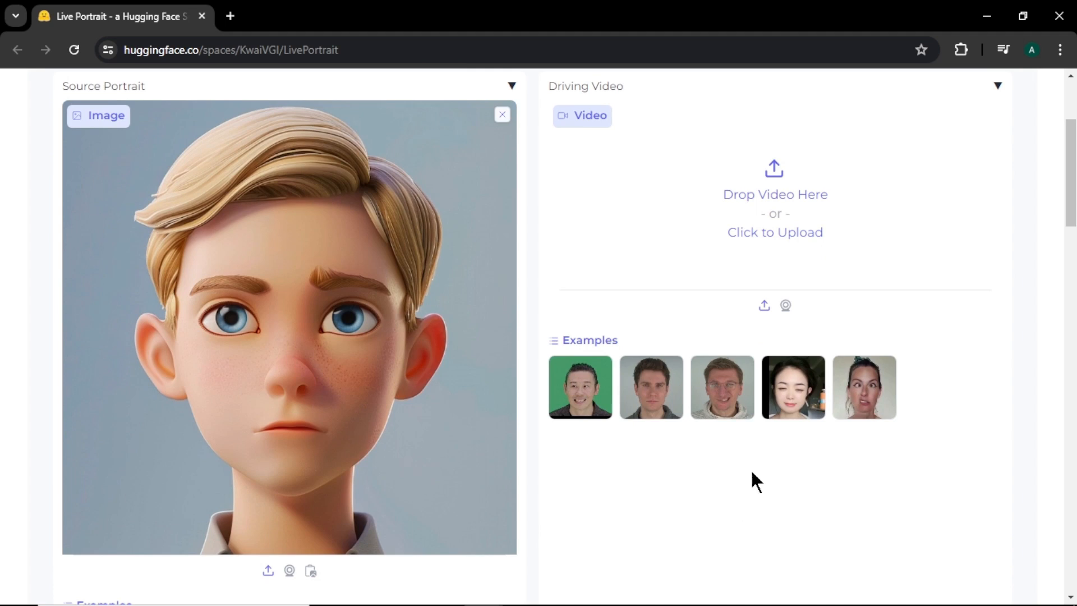
pyautogui.click(792, 387)
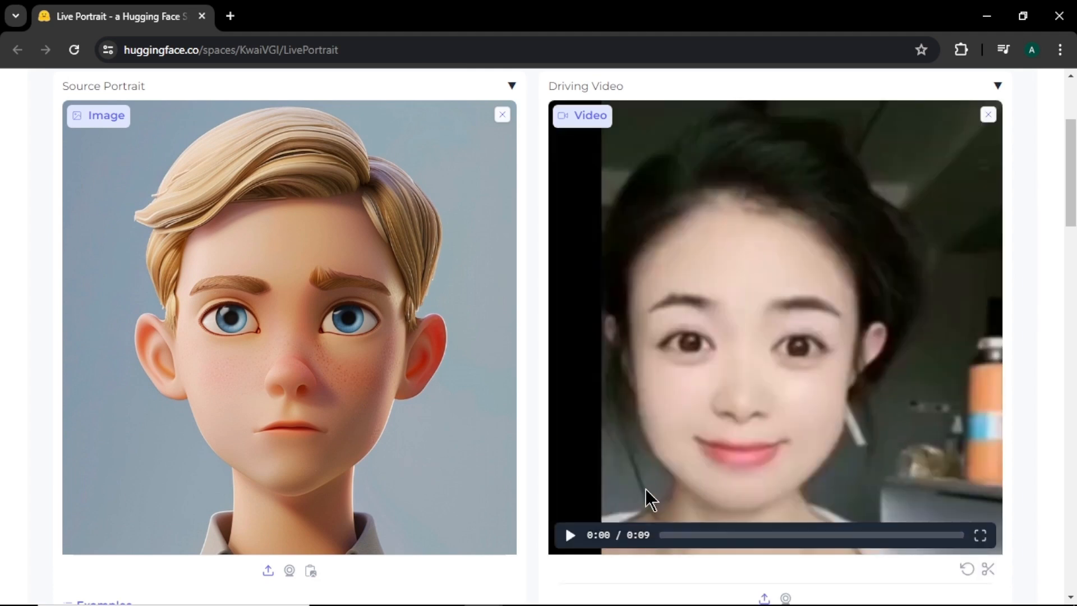
pyautogui.click(570, 535)
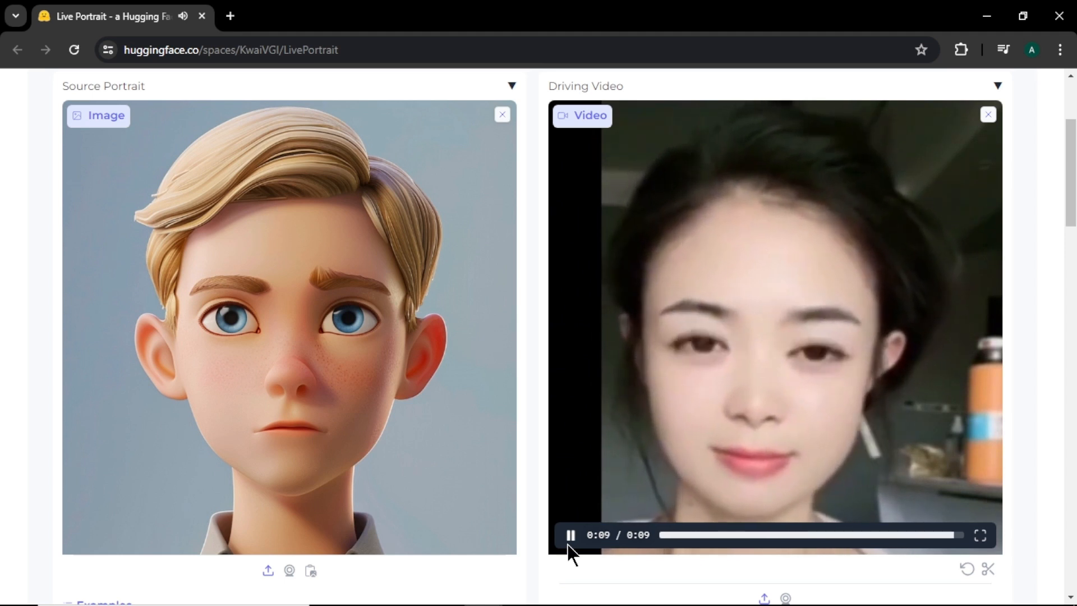
pyautogui.scroll(-3)
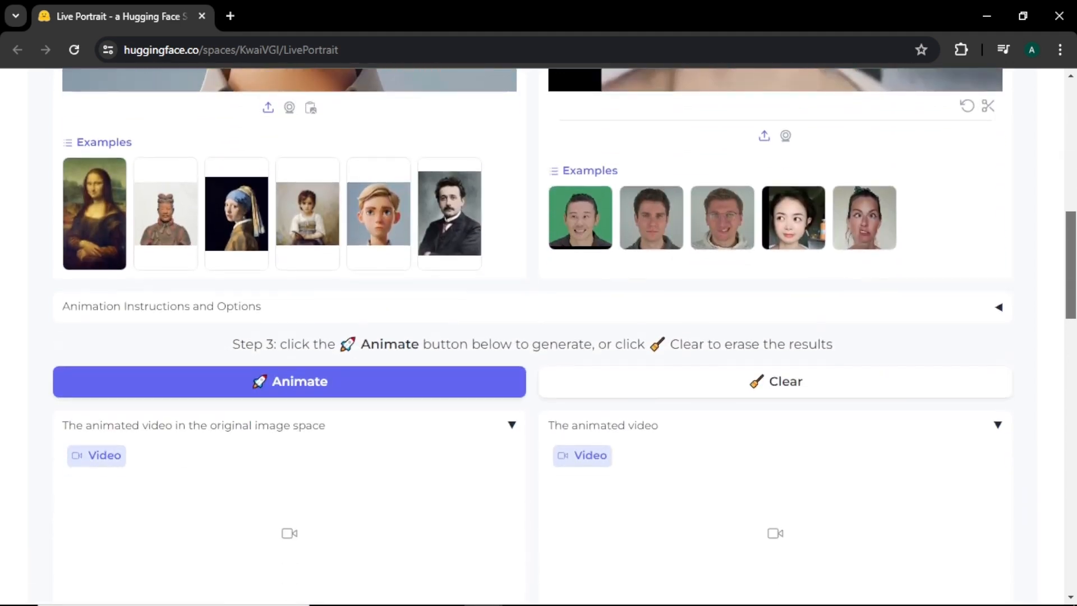
# Run Animate and view the two resulting videos of the cartoon boy mimicking the woman's expressions.
pyautogui.click(289, 381)
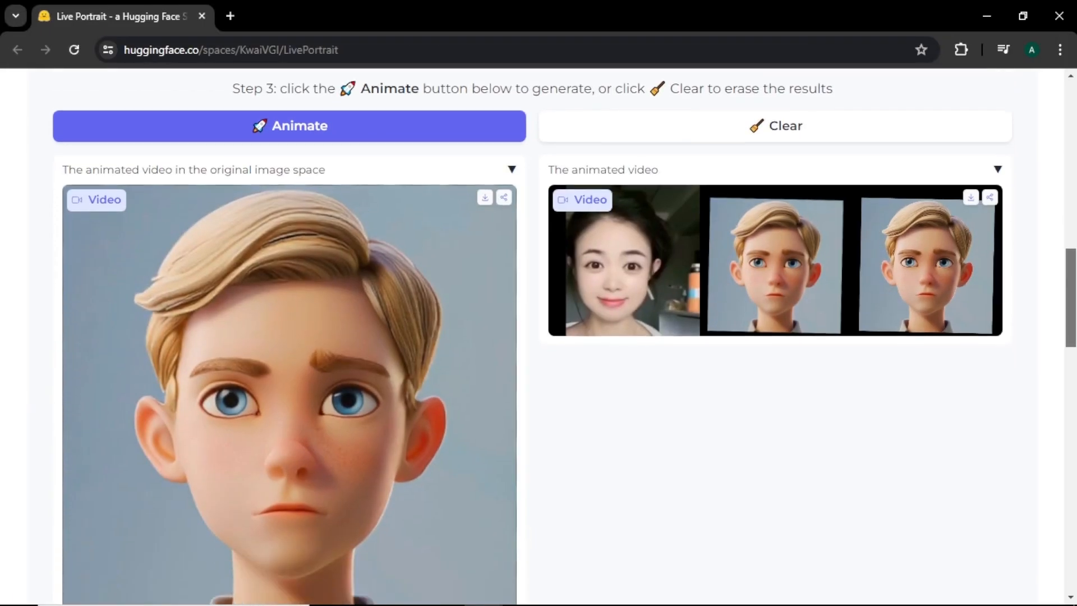
pyautogui.scroll(-3)
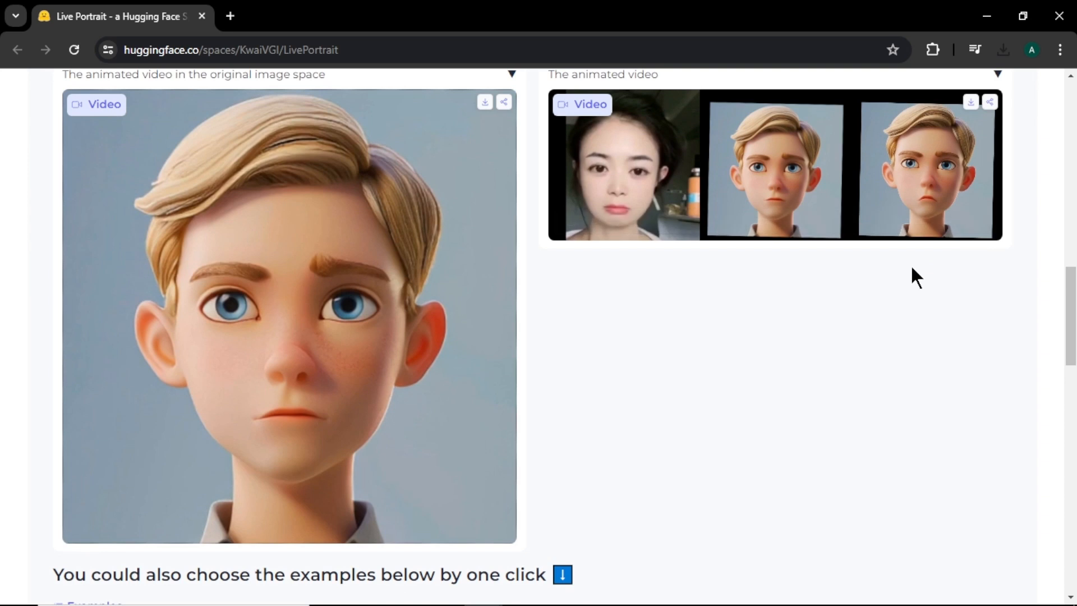
# Upload the photo named 7 from Downloads as the source portrait, with the smiling man in glasses driving.
pyautogui.scroll(3)
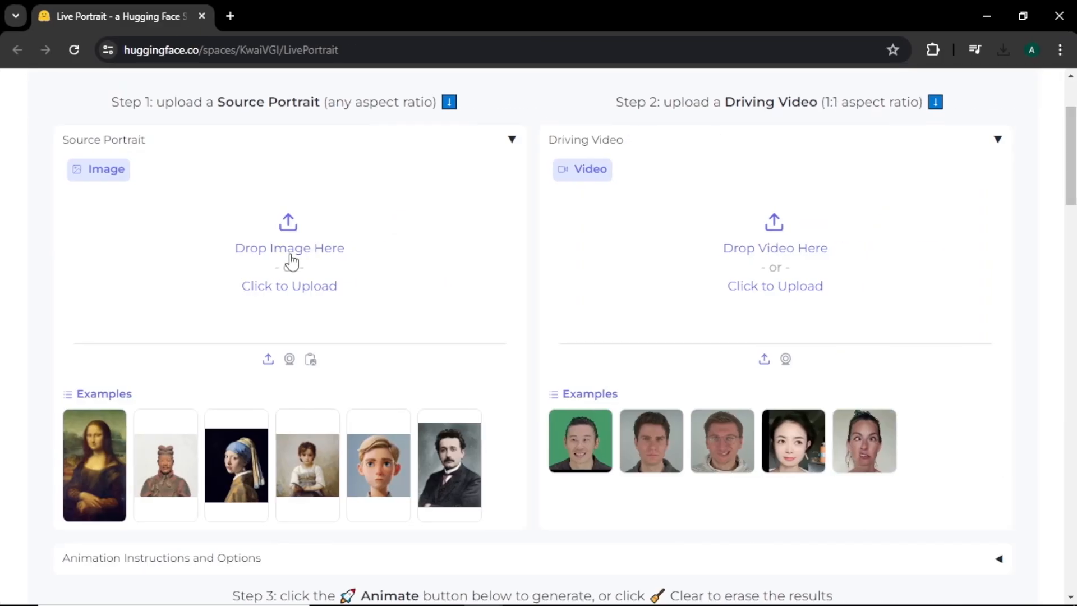
pyautogui.click(289, 286)
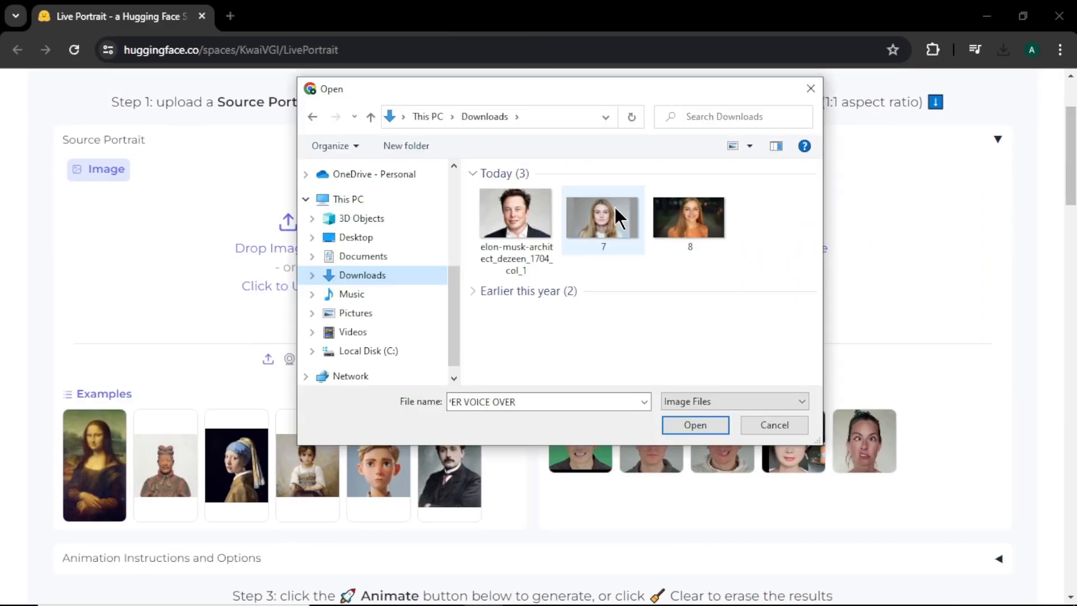
pyautogui.click(694, 424)
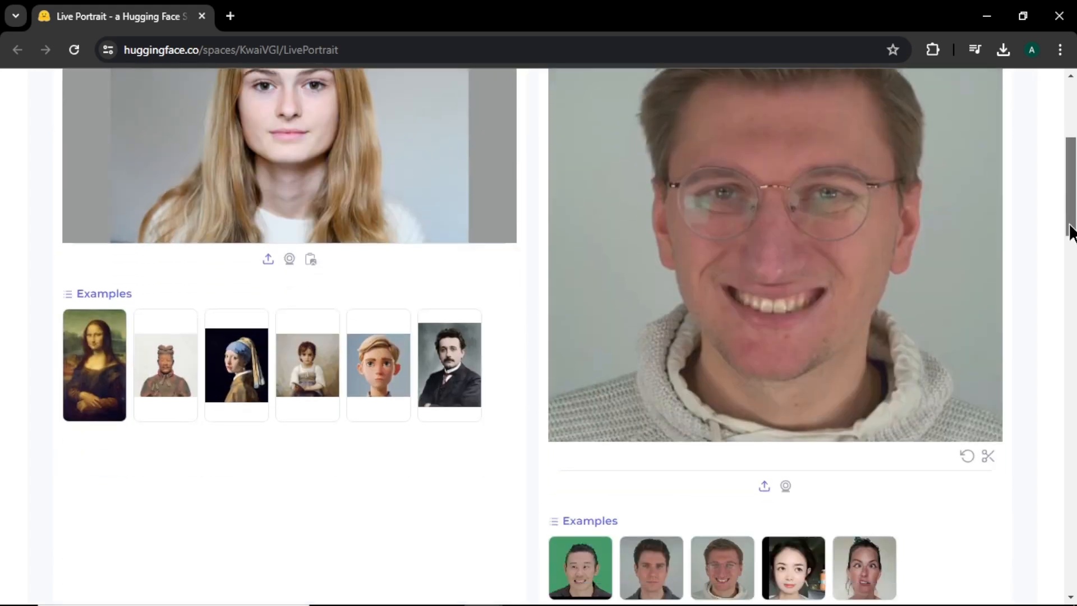
pyautogui.scroll(-3)
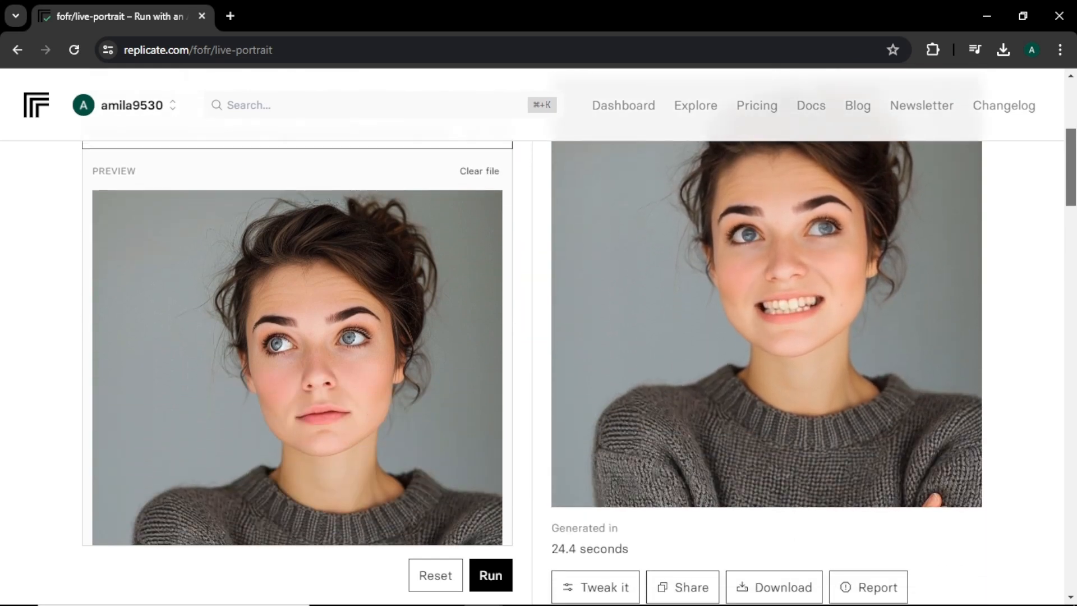
# Review the live-portrait inputs: driving video link, 128-frame load cap, every frame used, 512 output size.
pyautogui.scroll(-3)
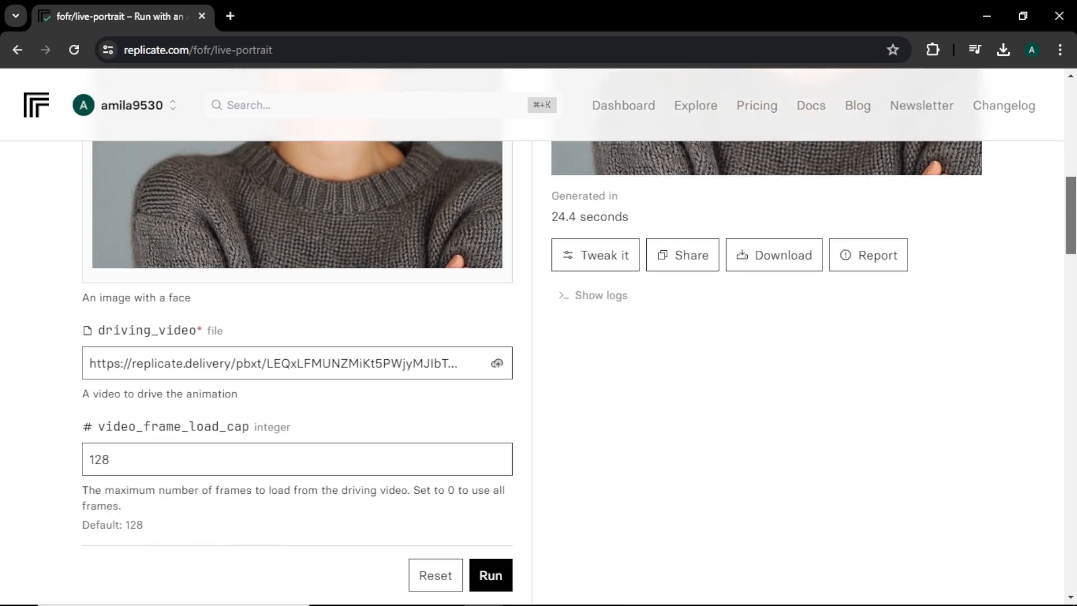
pyautogui.scroll(-3)
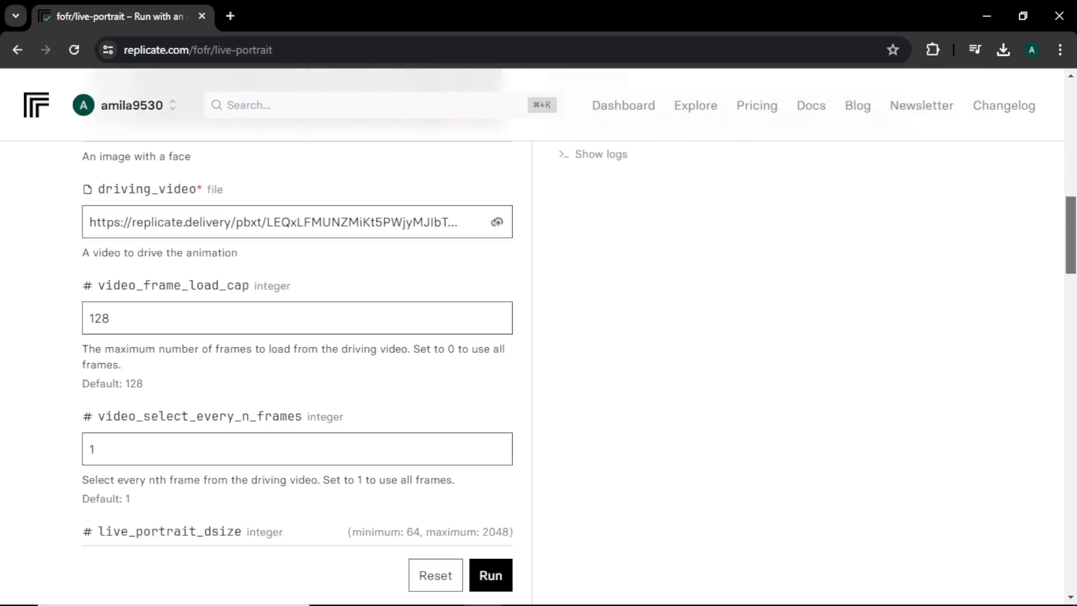
pyautogui.scroll(-3)
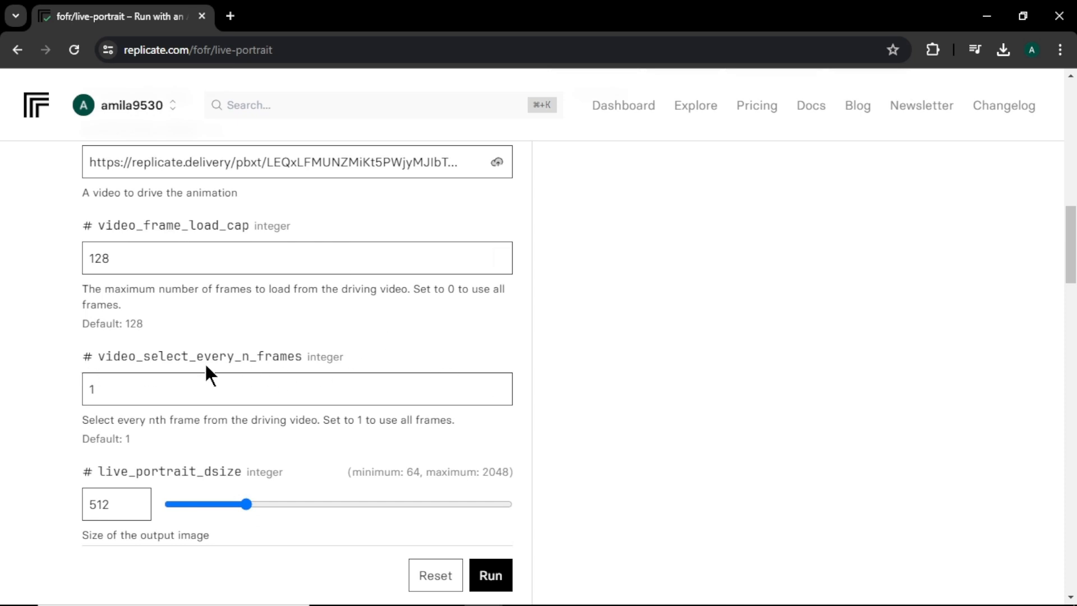
pyautogui.scroll(-3)
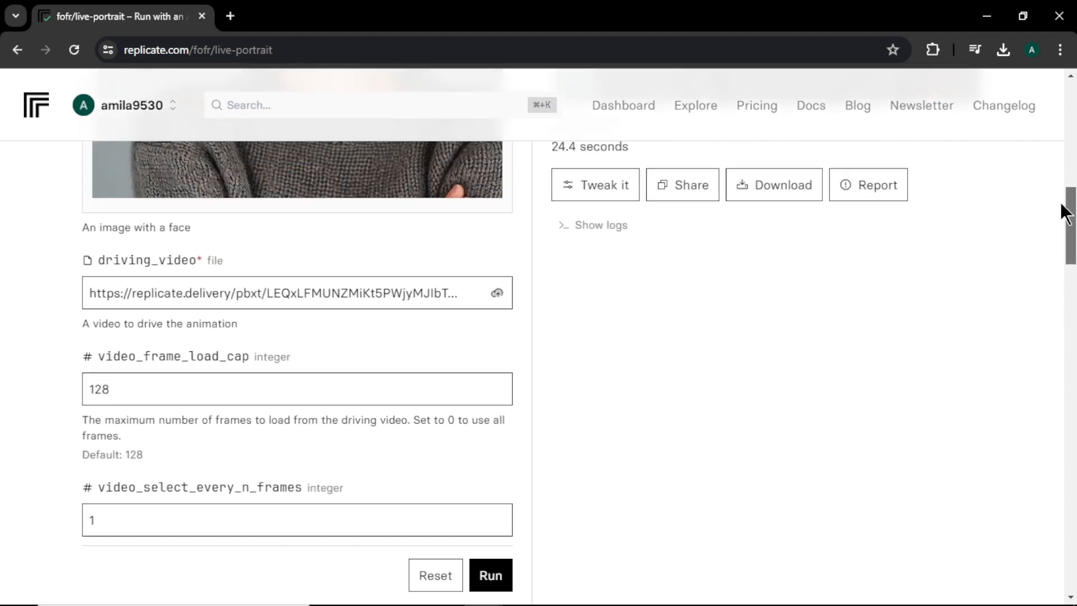
pyautogui.scroll(3)
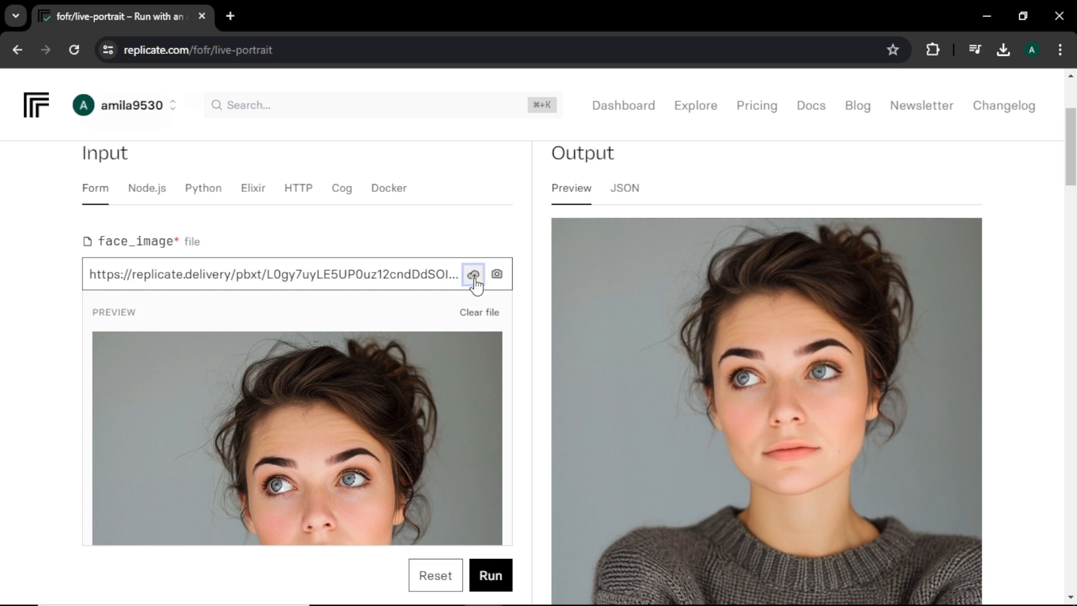
# Upload the suited man's photo from Downloads as the face_image input, replacing the woman's portrait.
pyautogui.click(472, 273)
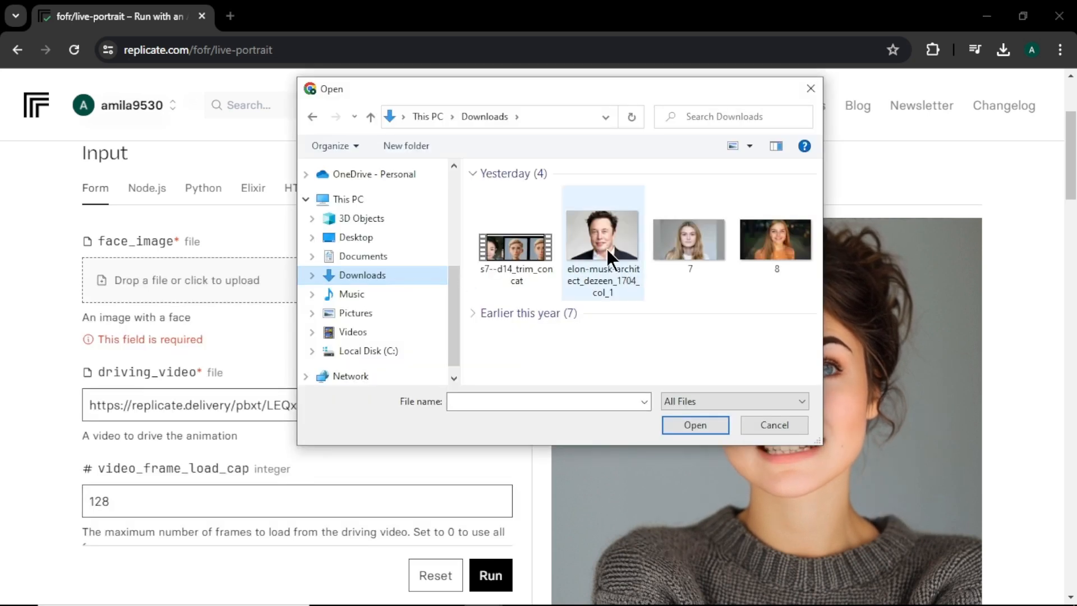
pyautogui.click(601, 237)
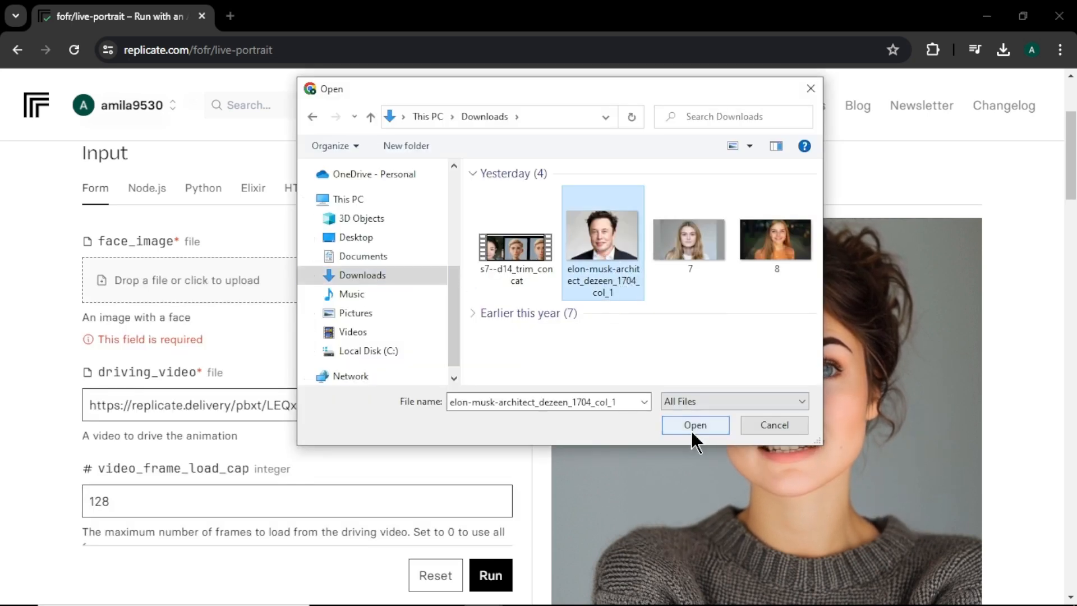
pyautogui.click(694, 424)
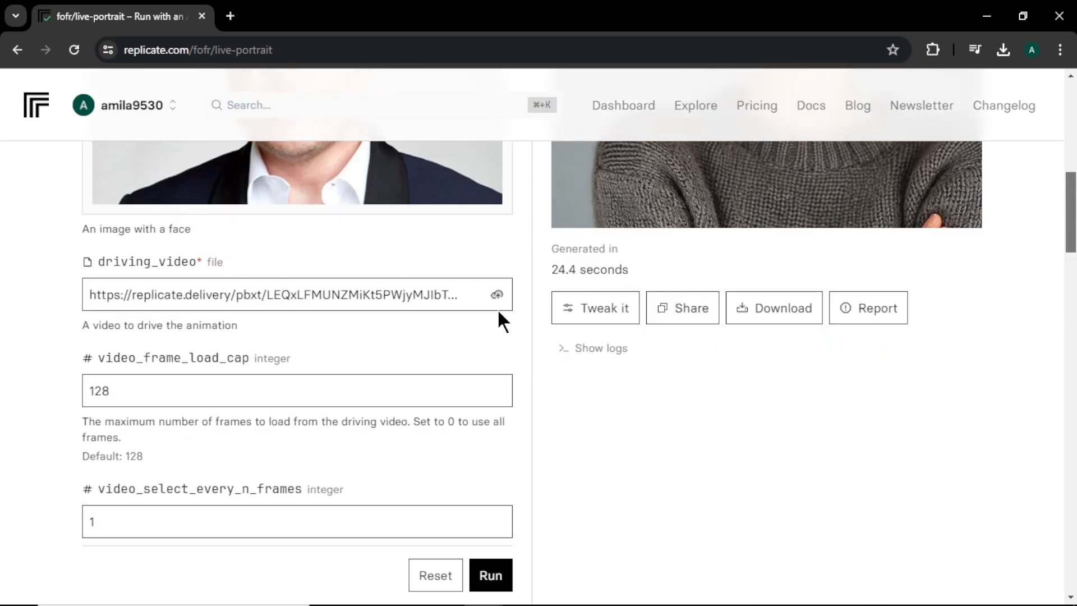
pyautogui.moveTo(496, 295)
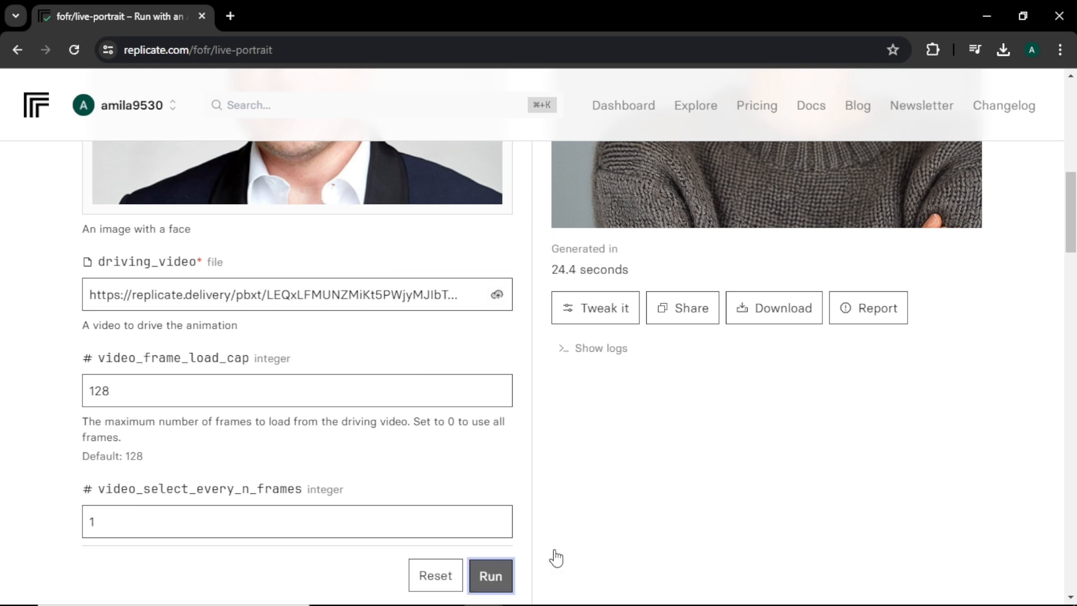
# Run the prediction and watch the generated video of the suited man following the driving video.
pyautogui.click(490, 575)
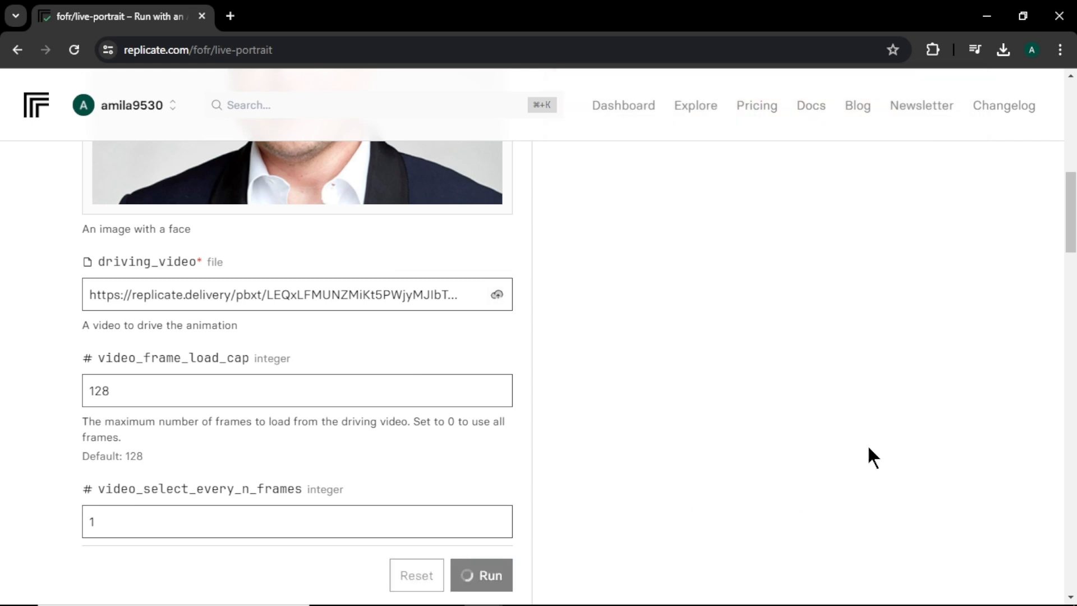
pyautogui.click(481, 574)
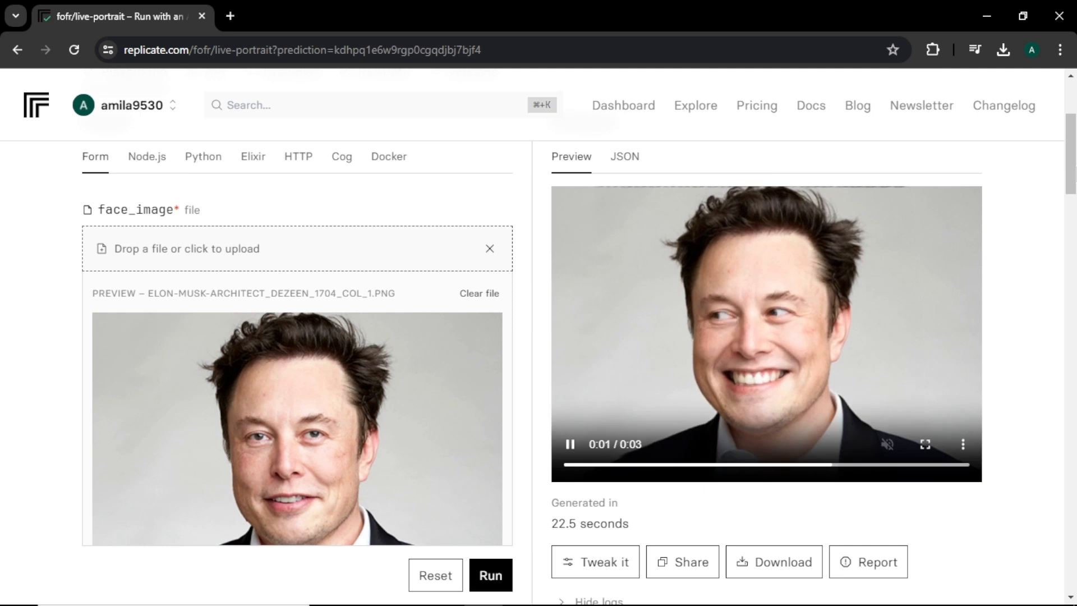
pyautogui.scroll(-3)
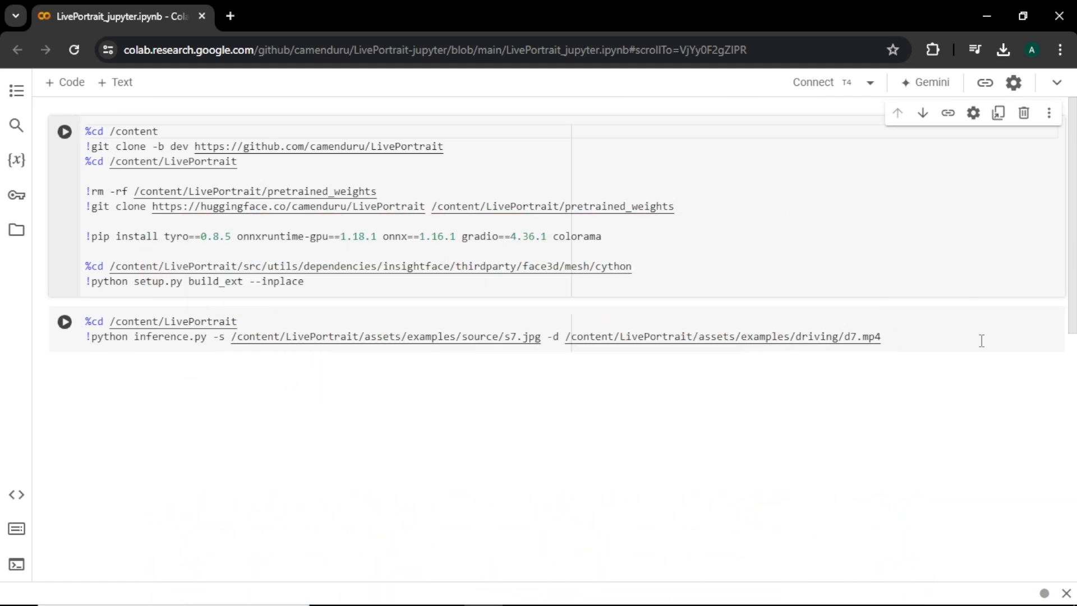
pyautogui.moveTo(814, 82)
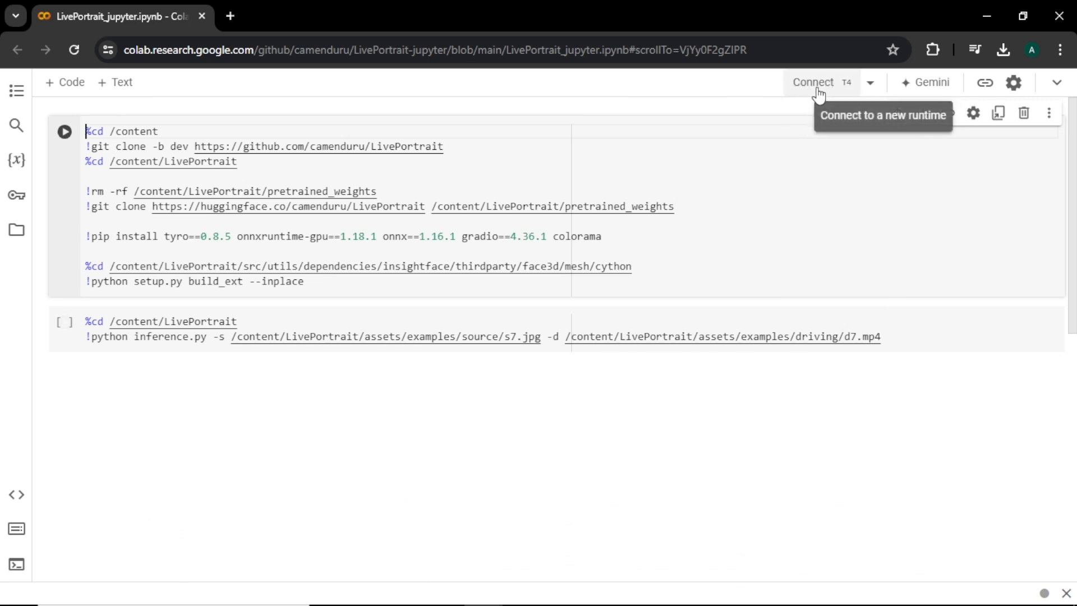
# Connect to a GPU runtime and run the setup cell, choosing Run anyway at the authorship warning.
pyautogui.click(813, 82)
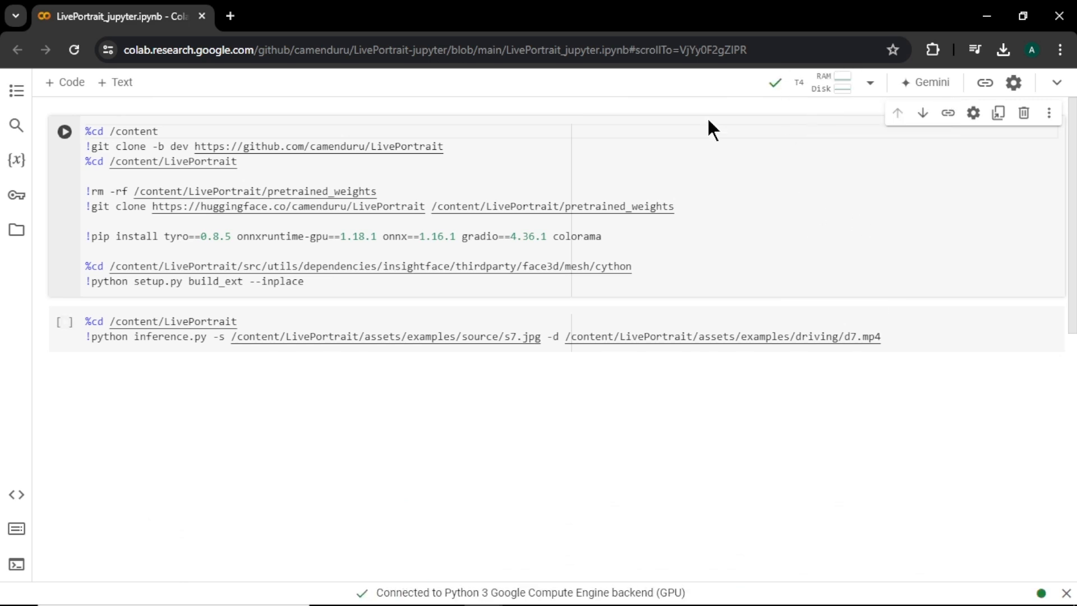
pyautogui.moveTo(775, 81)
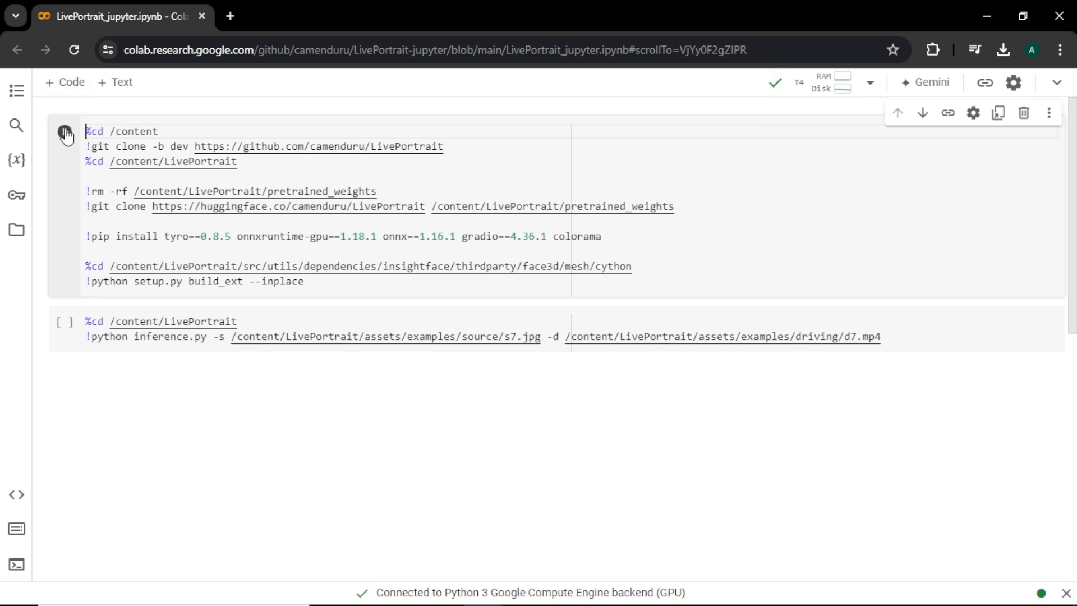
pyautogui.click(64, 131)
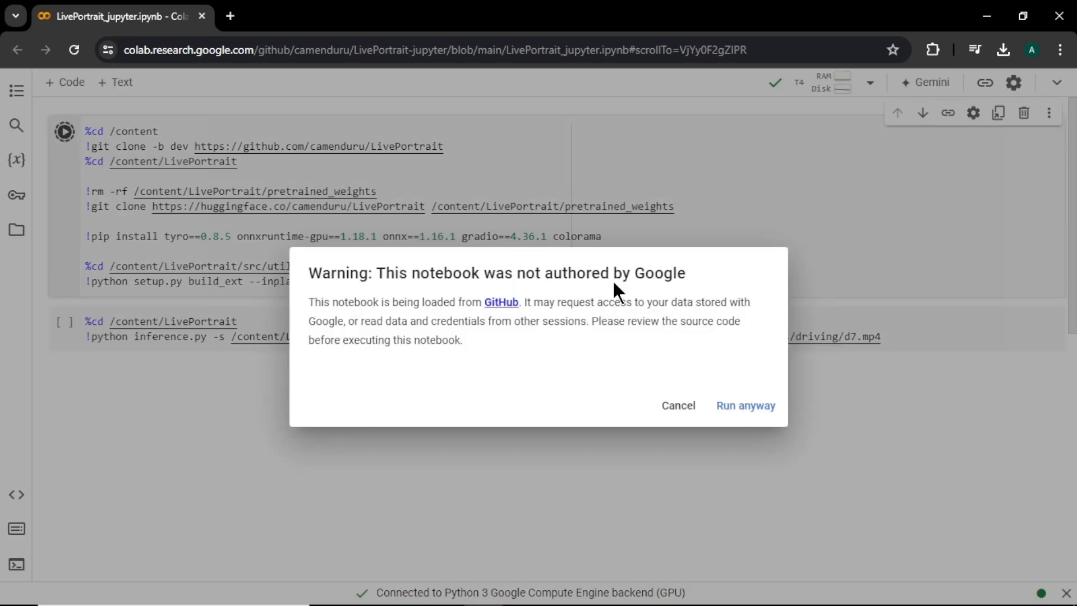
pyautogui.click(745, 405)
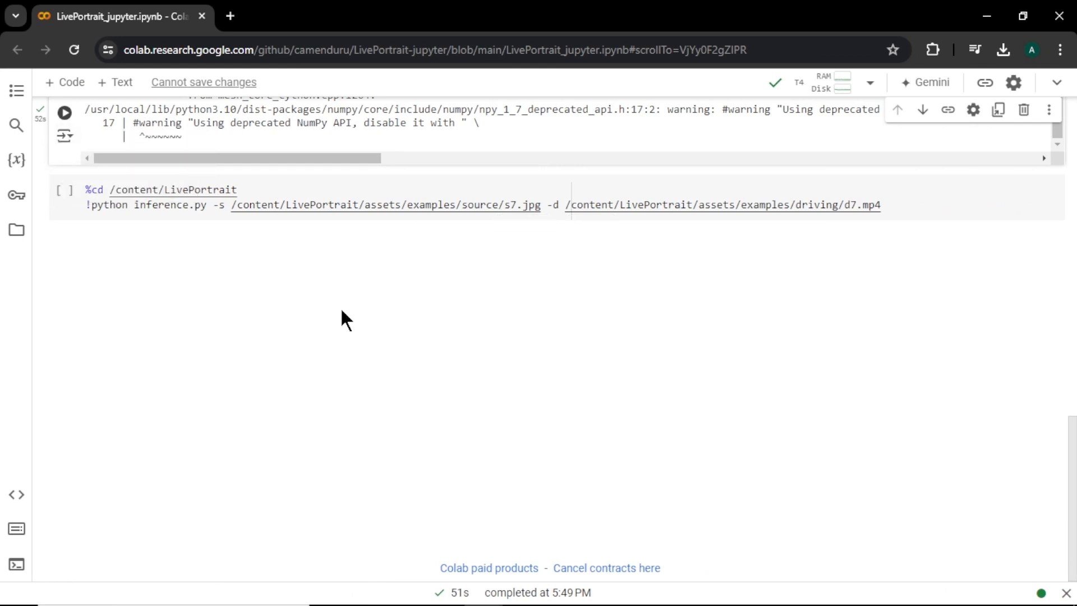
# Upload example111 and d3.mp4 to the session files and clear the sample source path in the inference cell.
pyautogui.click(17, 229)
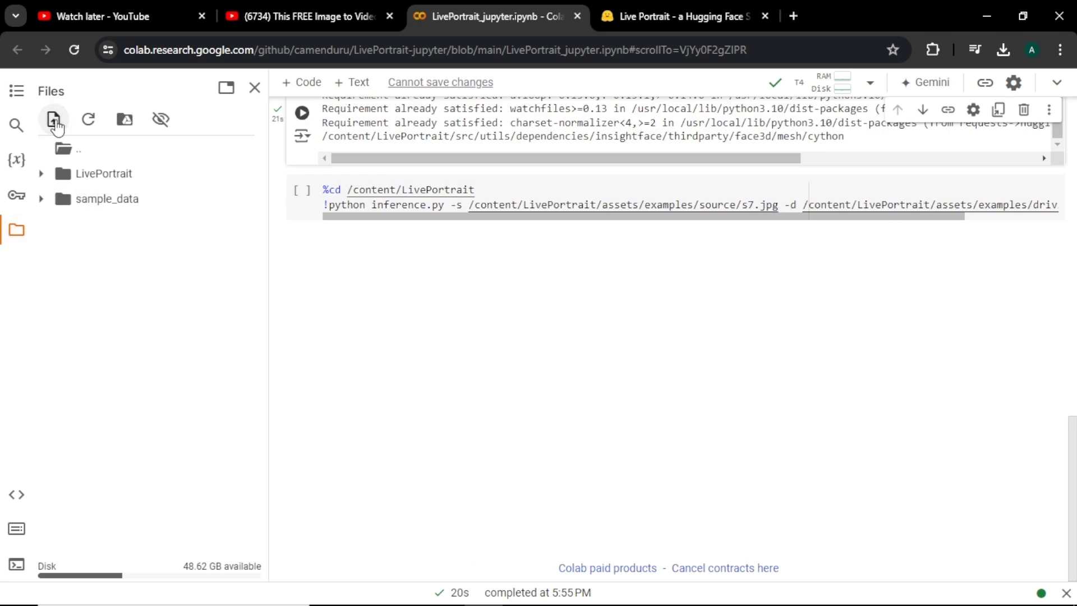
pyautogui.click(54, 119)
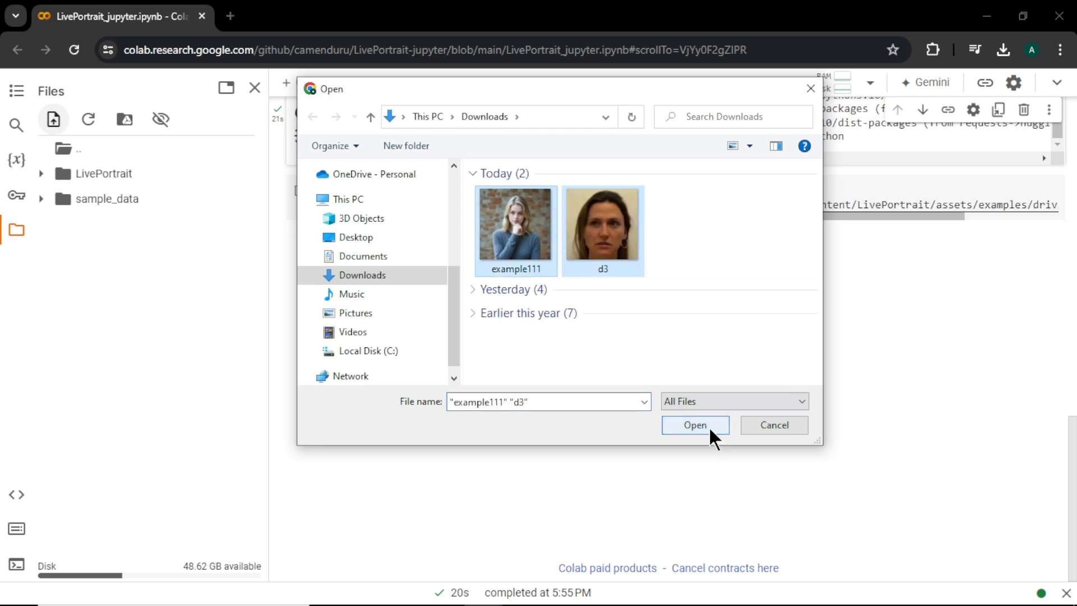
pyautogui.click(694, 425)
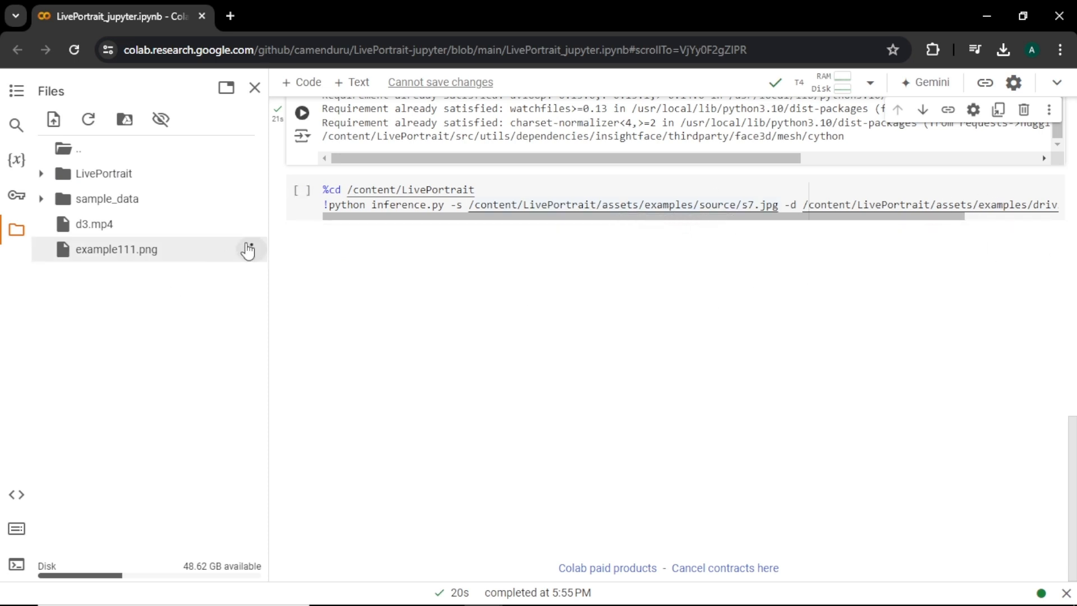
pyautogui.click(247, 249)
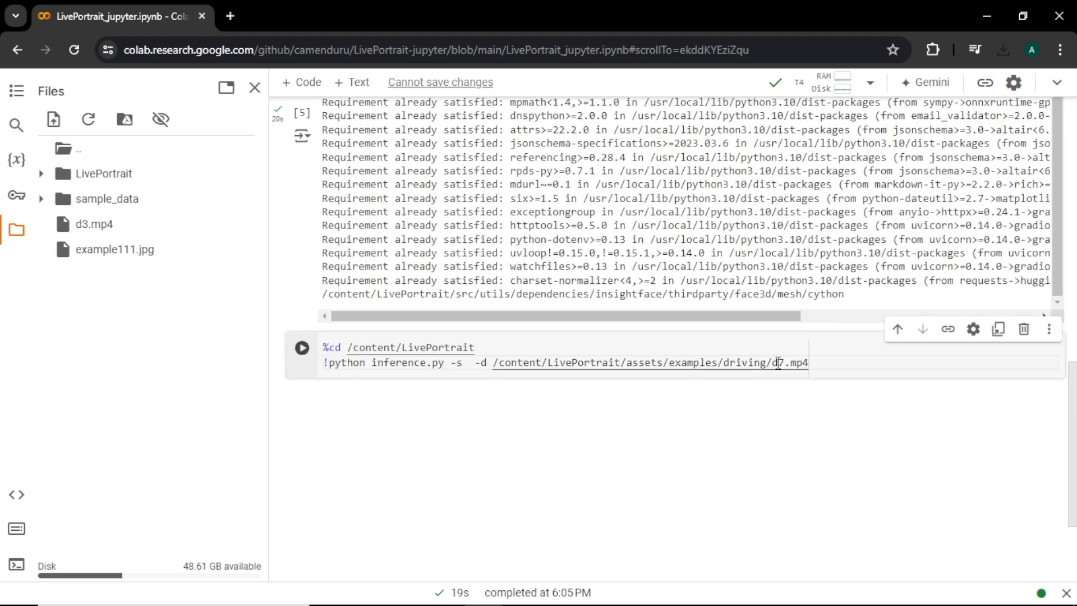
# Point the inference command at /content/example111.jpg and /content/d3.mp4 and run the cell.
pyautogui.write('/content/example111.jpg')
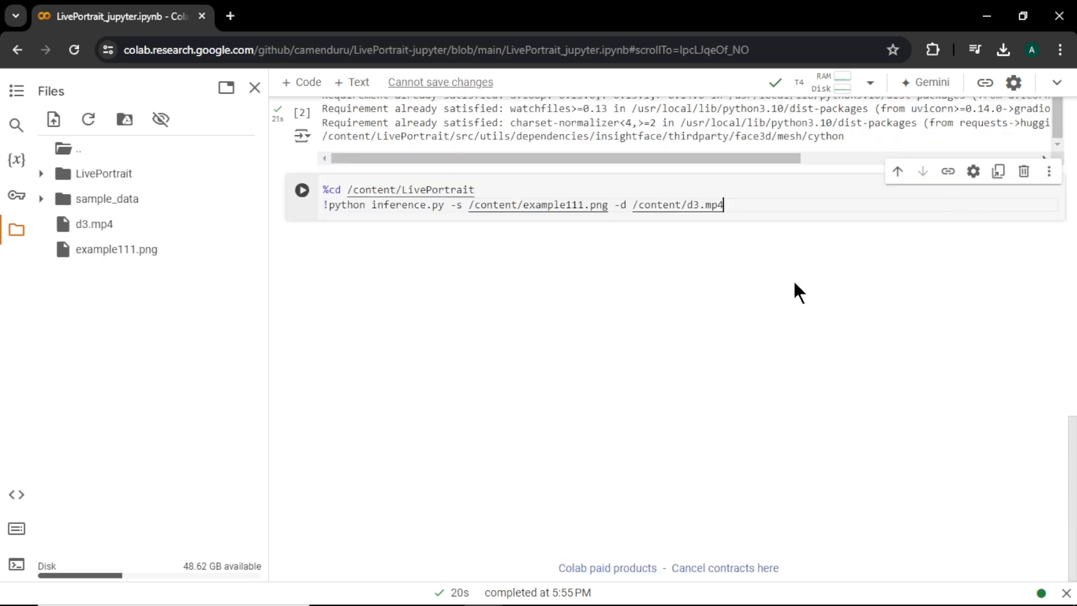
pyautogui.click(302, 190)
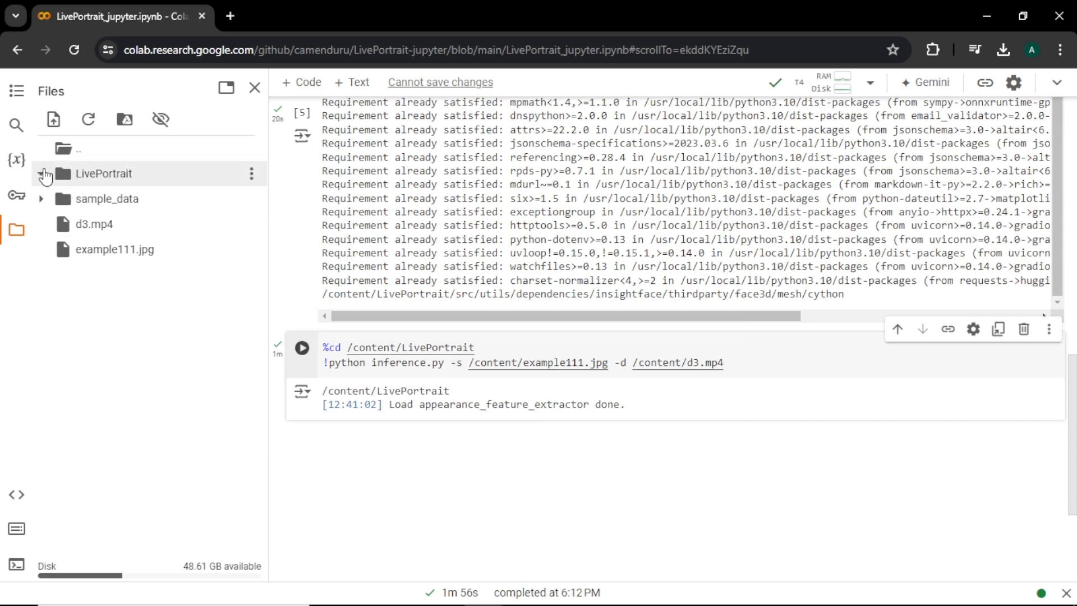
# Reveal example111--d3.mp4 under LivePortrait > animations and bring up its download option.
pyautogui.click(41, 173)
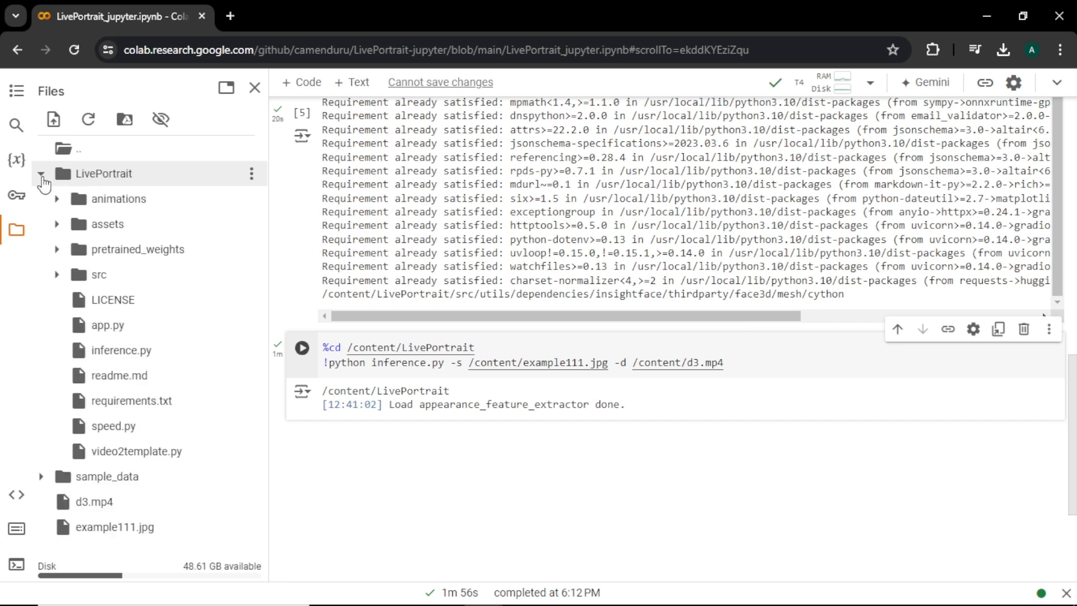
pyautogui.click(117, 199)
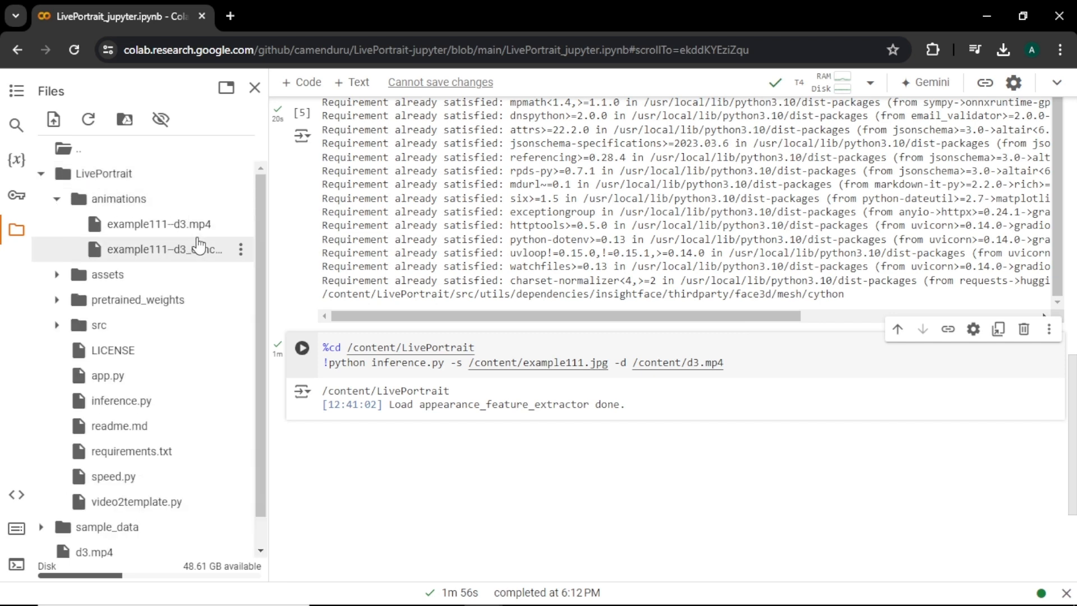
pyautogui.click(240, 249)
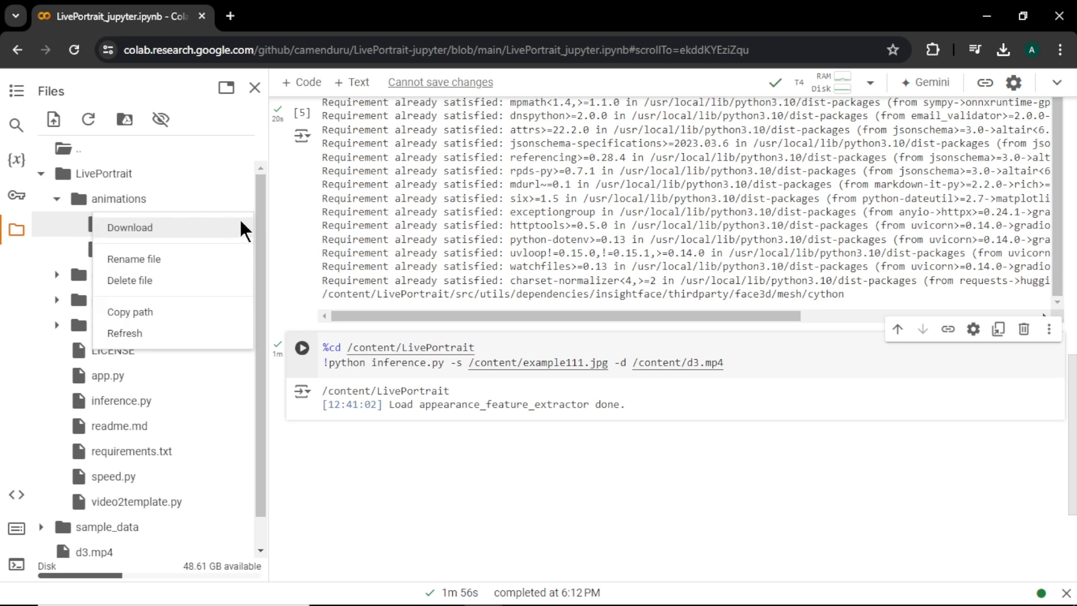
pyautogui.moveTo(139, 236)
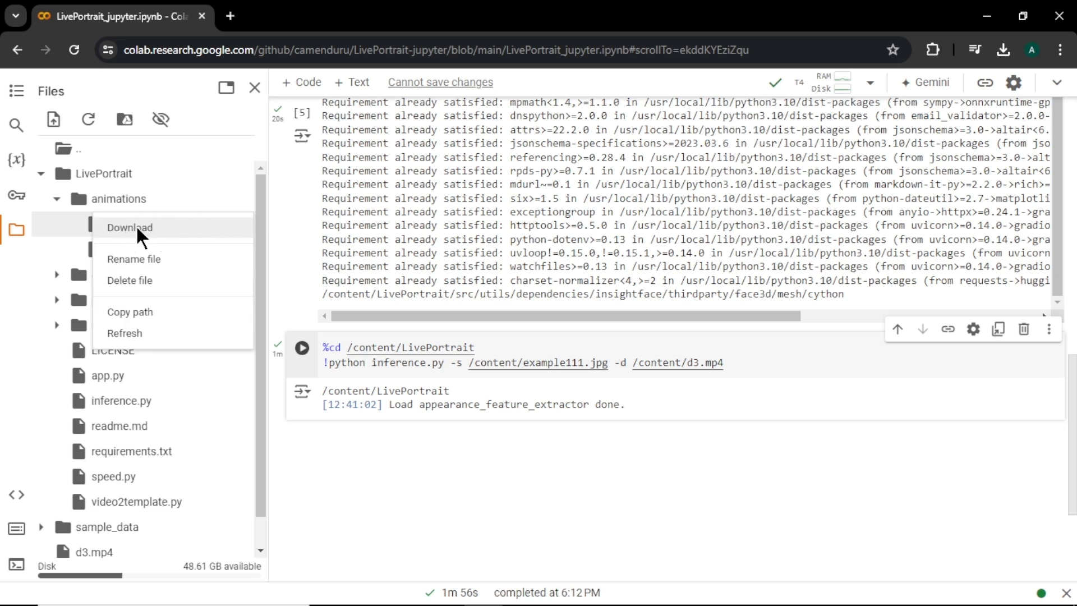